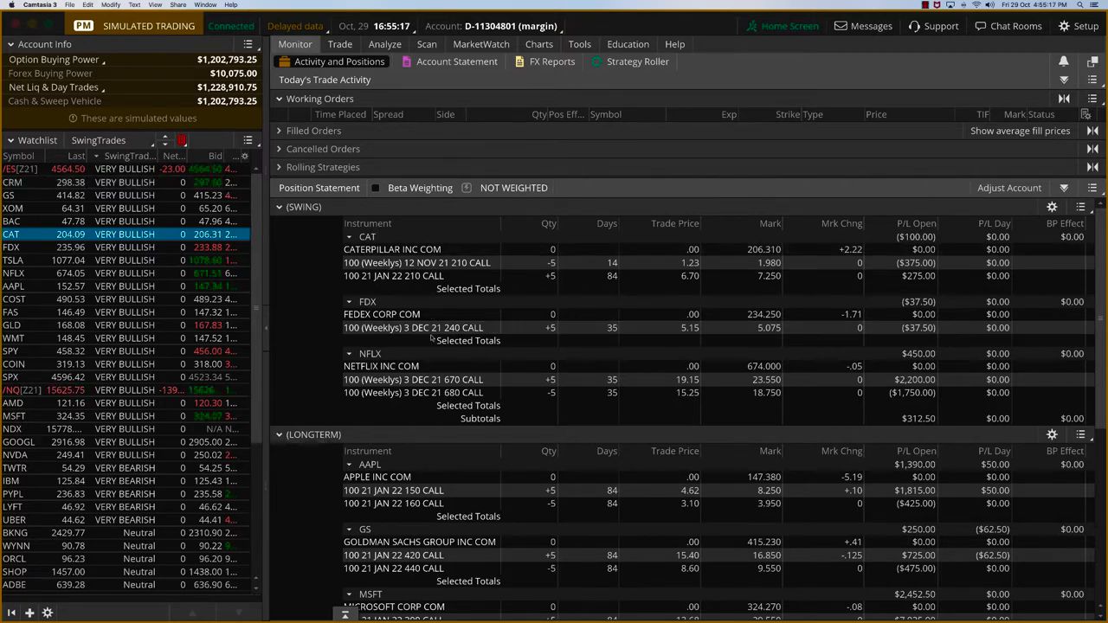
pyautogui.scroll(-3)
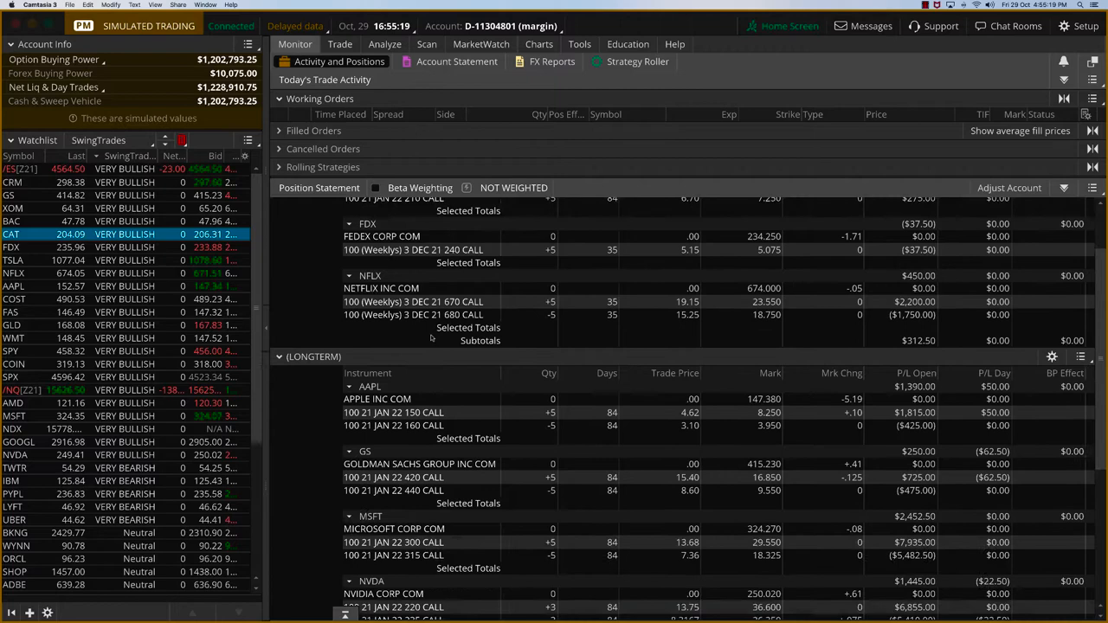
pyautogui.scroll(-3)
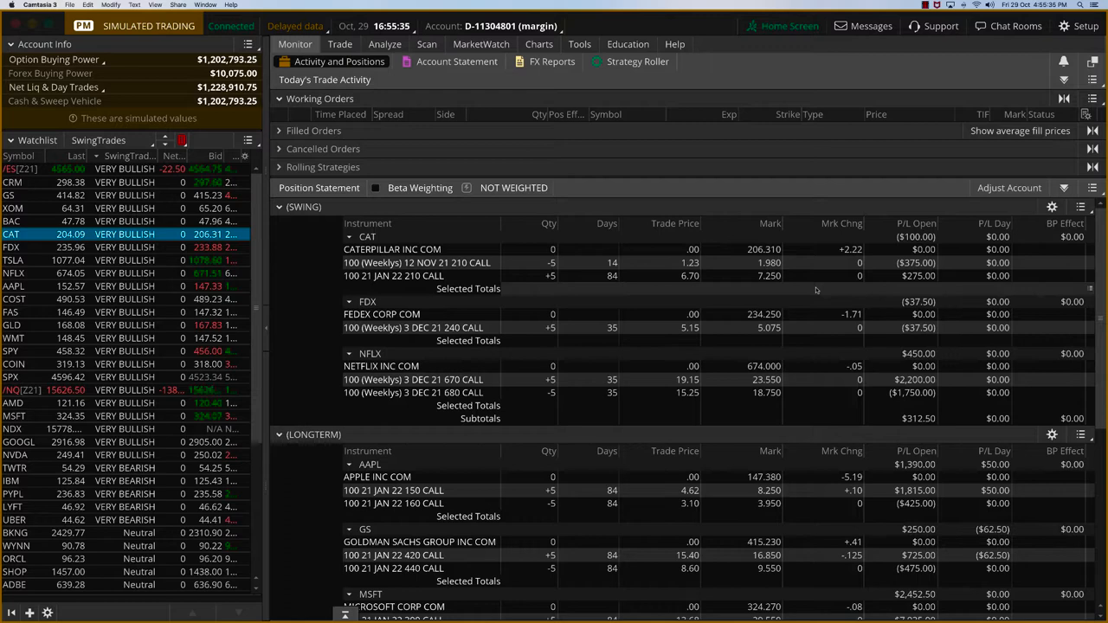
pyautogui.scroll(-3)
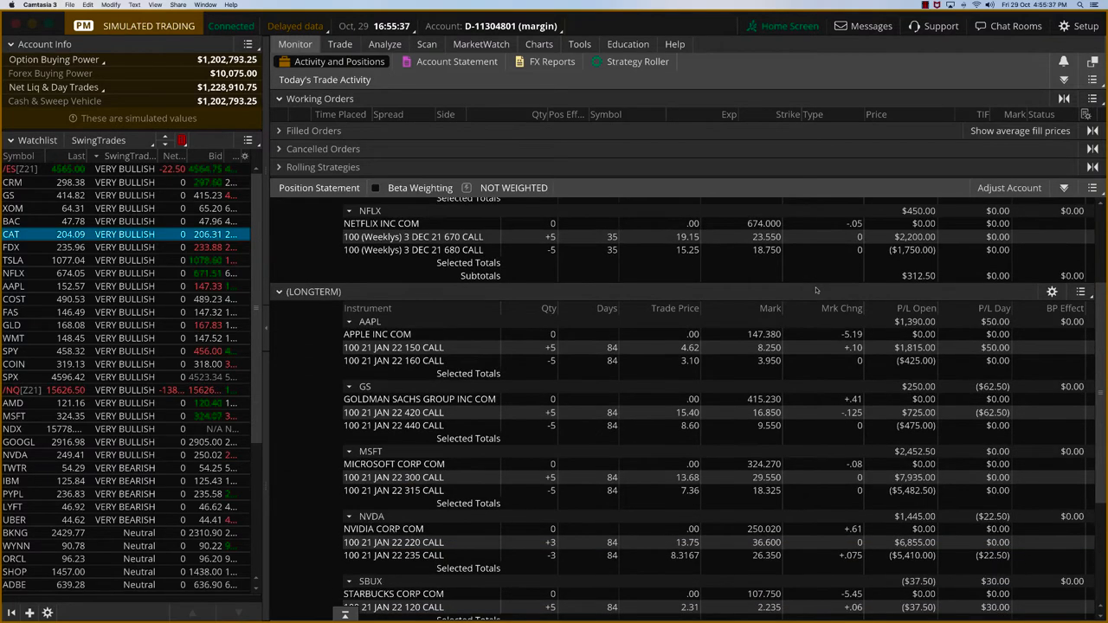
pyautogui.scroll(-3)
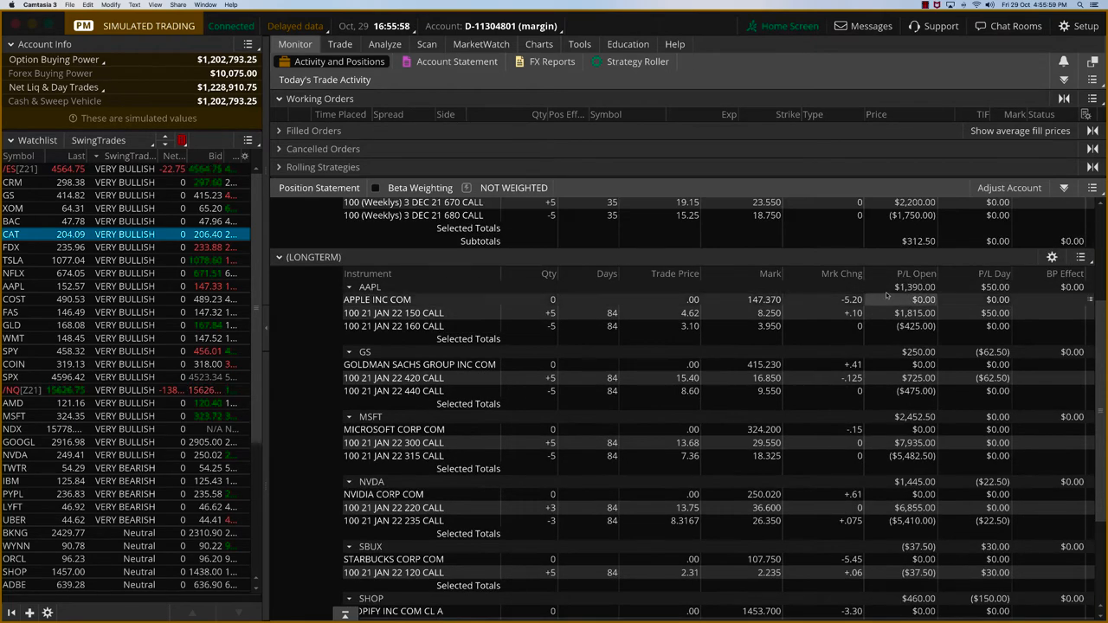
pyautogui.scroll(-3)
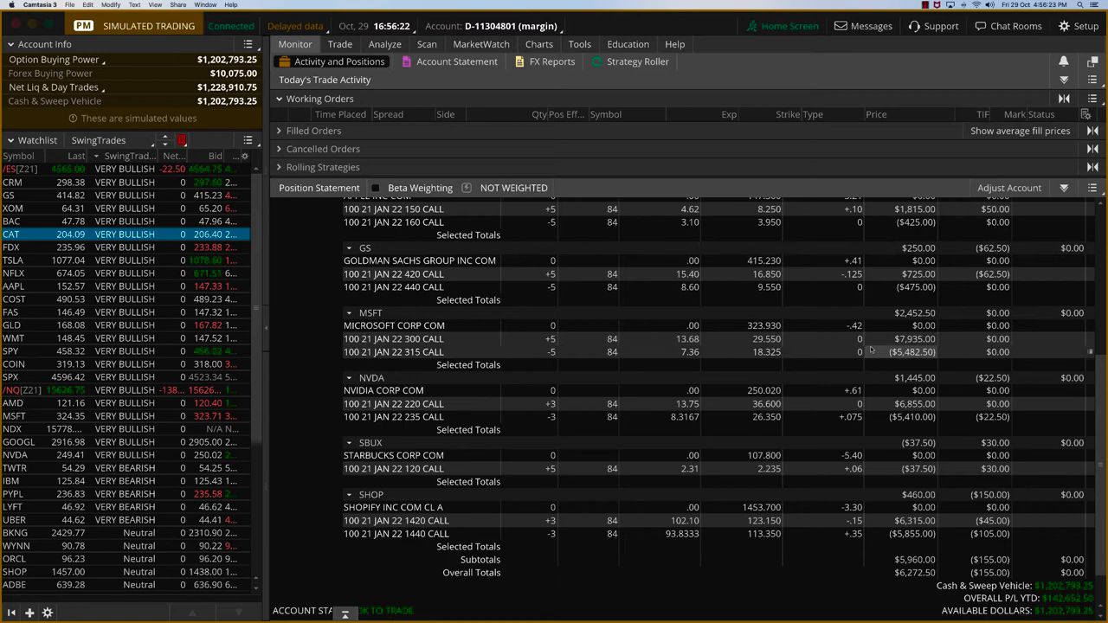
pyautogui.moveTo(886, 443)
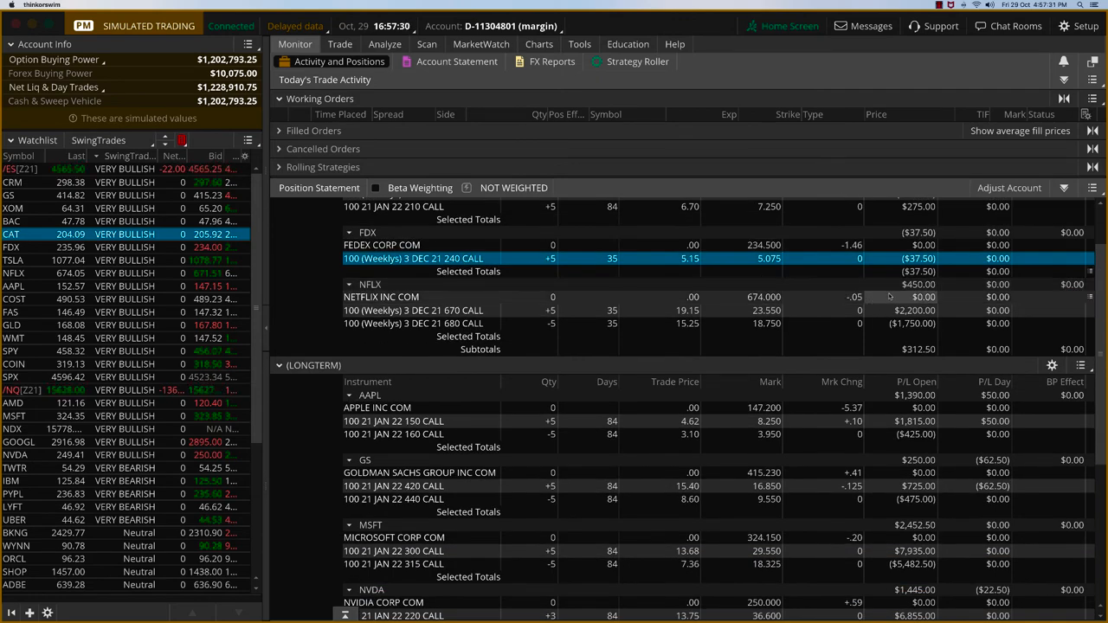
pyautogui.scroll(-3)
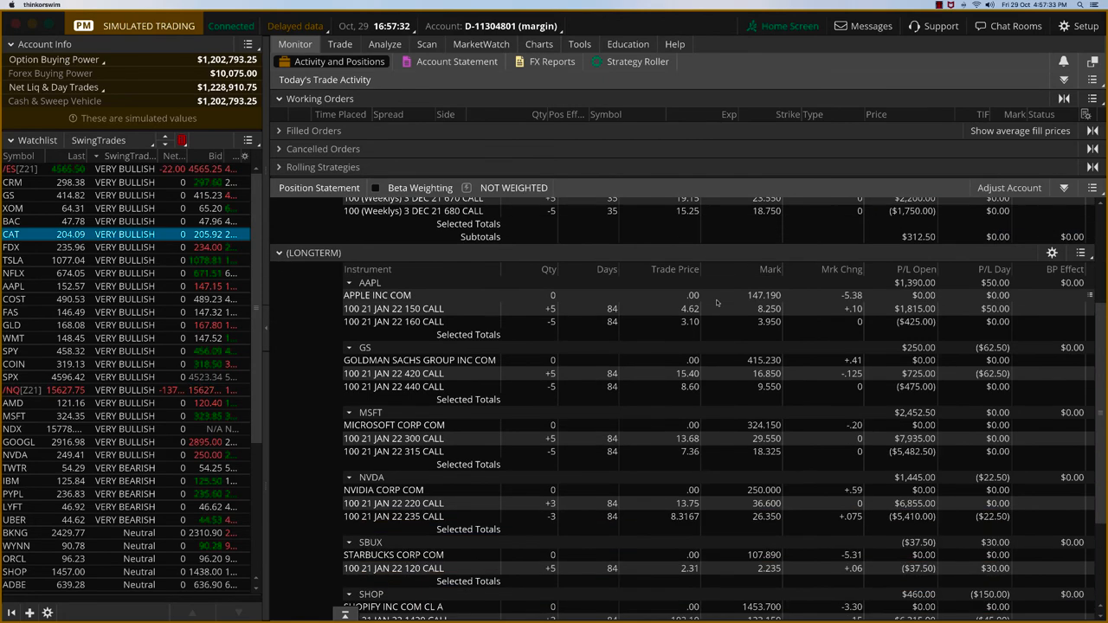